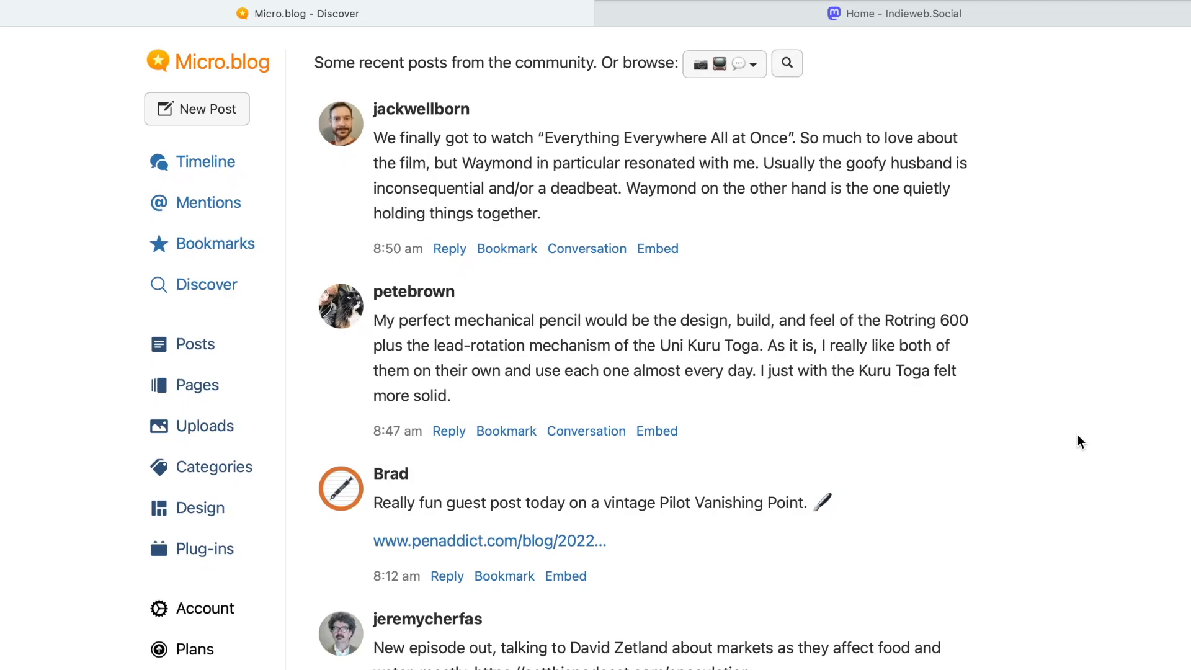
{"action": "mouse_move", "coordinate": [890, 351]}
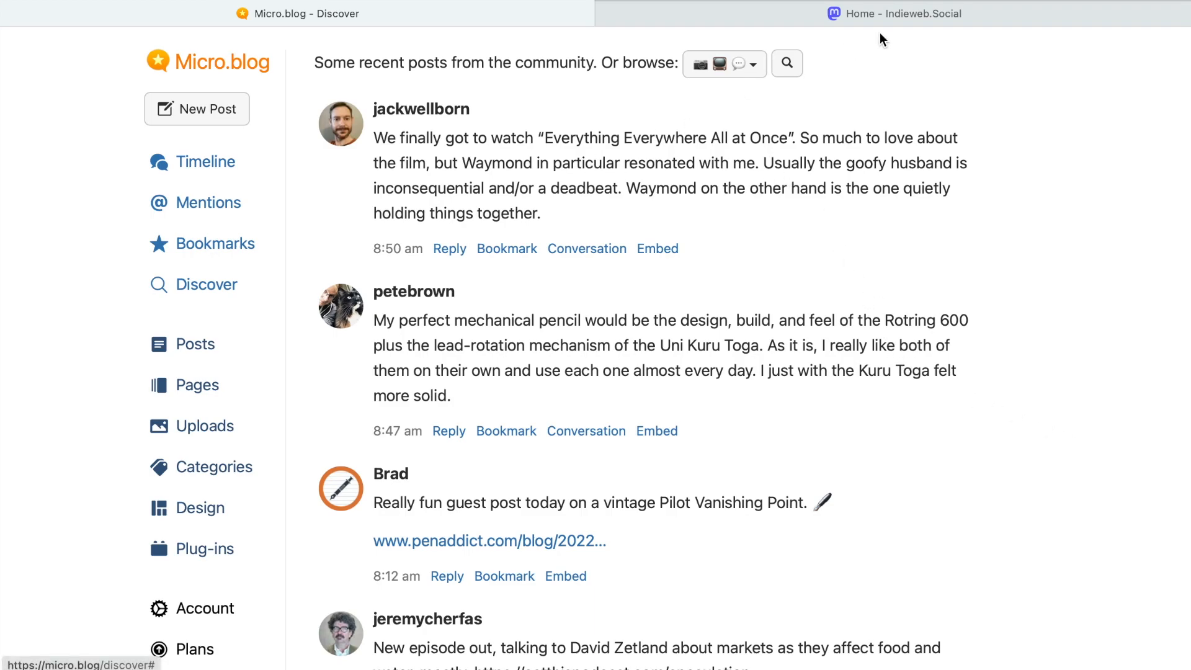
Step: Open Micro.blog Account settings and scroll to the ActivityPub section
{"action": "left_click", "coordinate": [894, 14]}
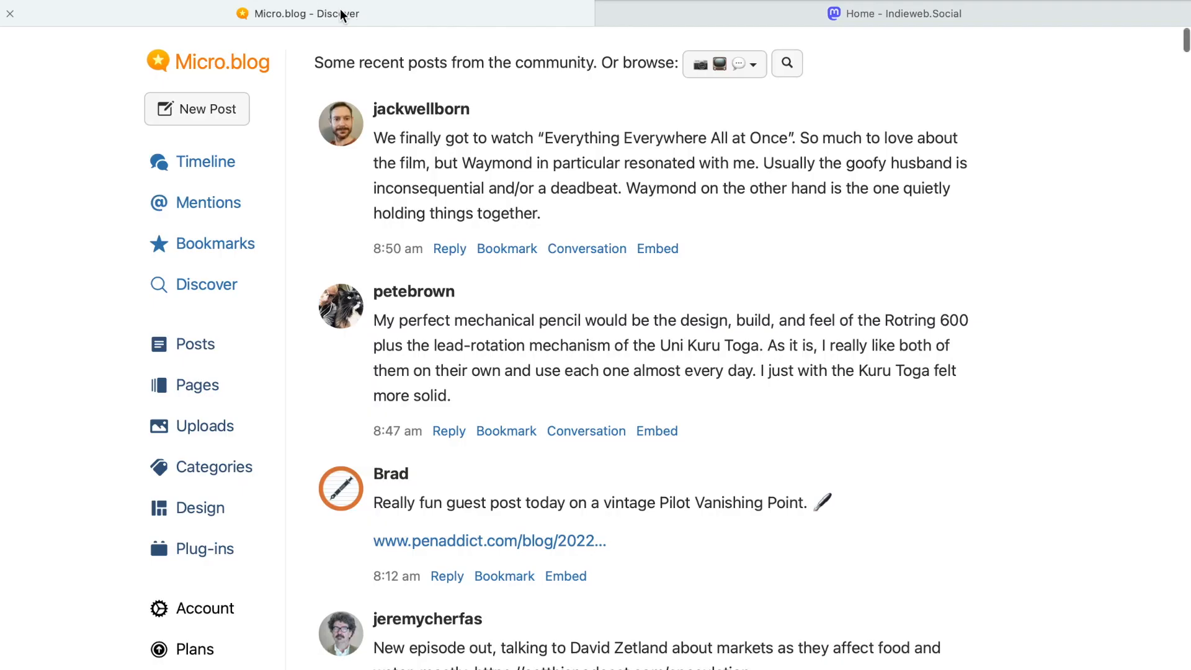
{"action": "mouse_move", "coordinate": [342, 264]}
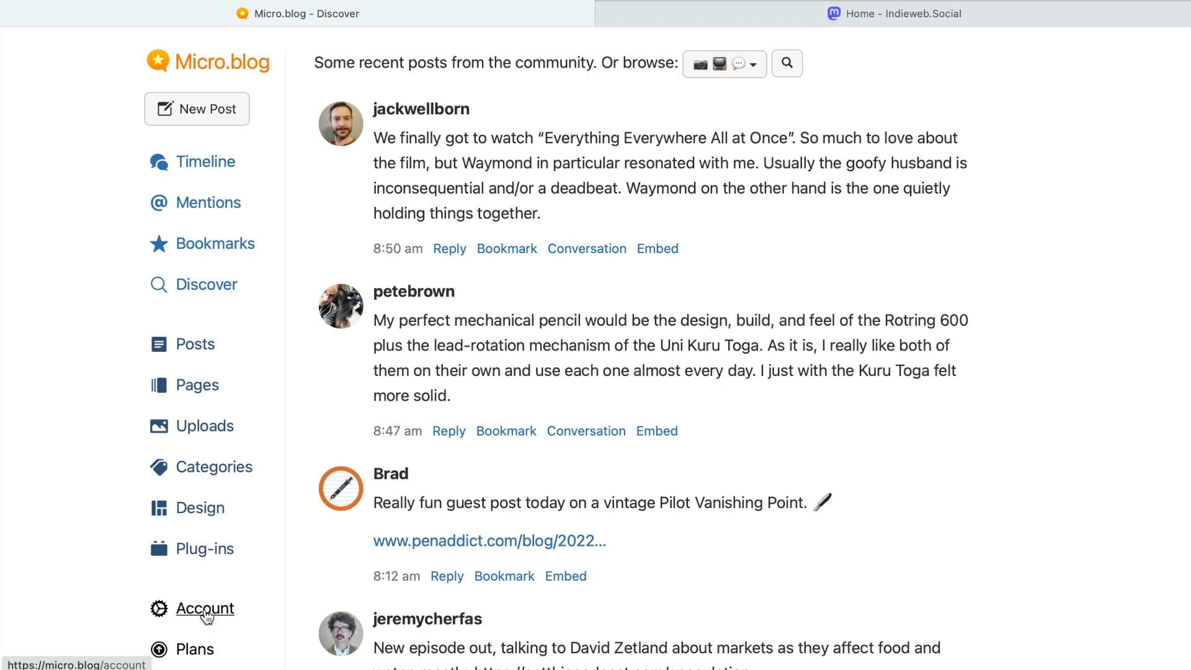
{"action": "left_click", "coordinate": [204, 608]}
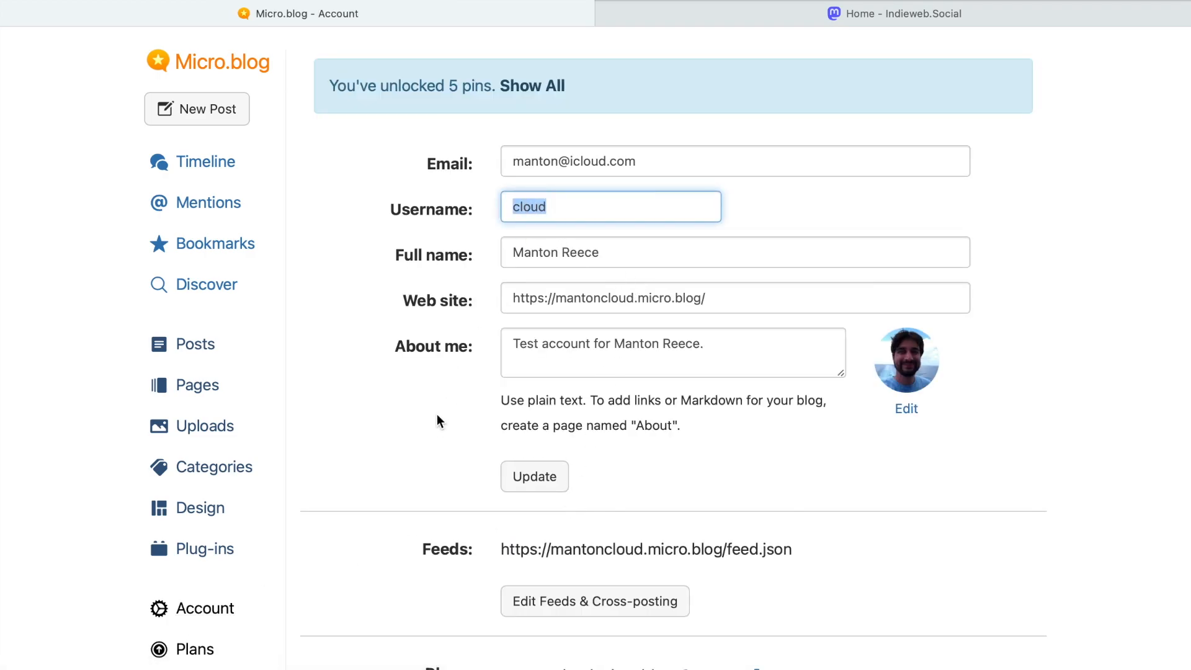
{"action": "scroll", "scroll_direction": "down", "scroll_amount": 3}
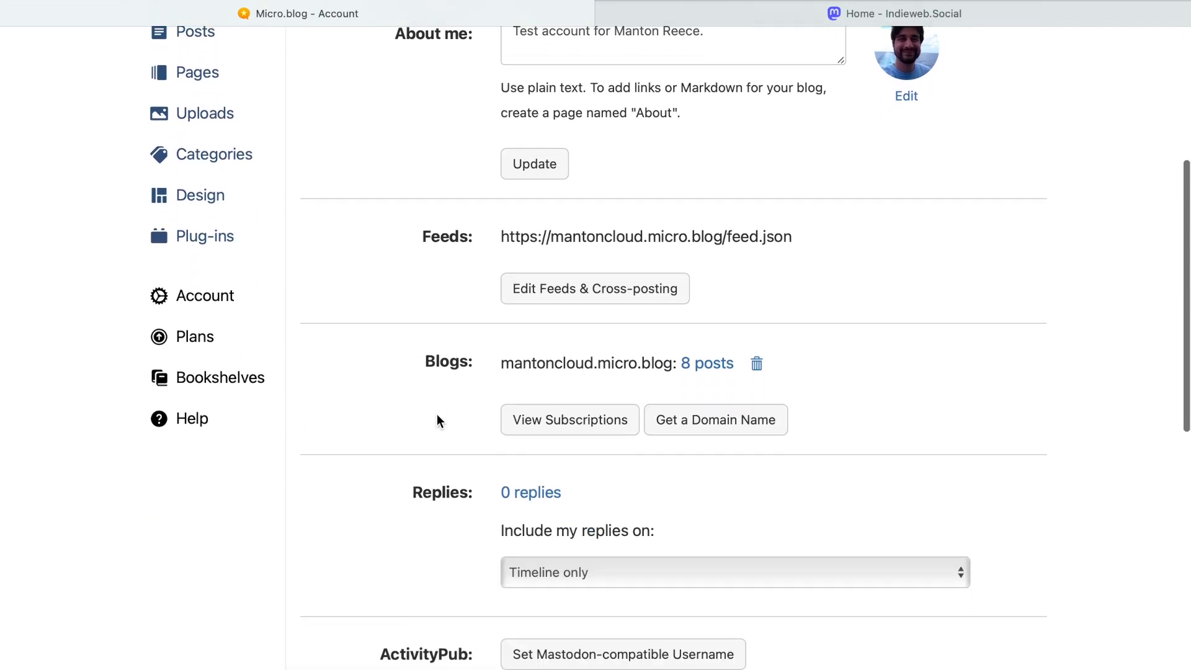
{"action": "scroll", "scroll_direction": "down", "scroll_amount": 3}
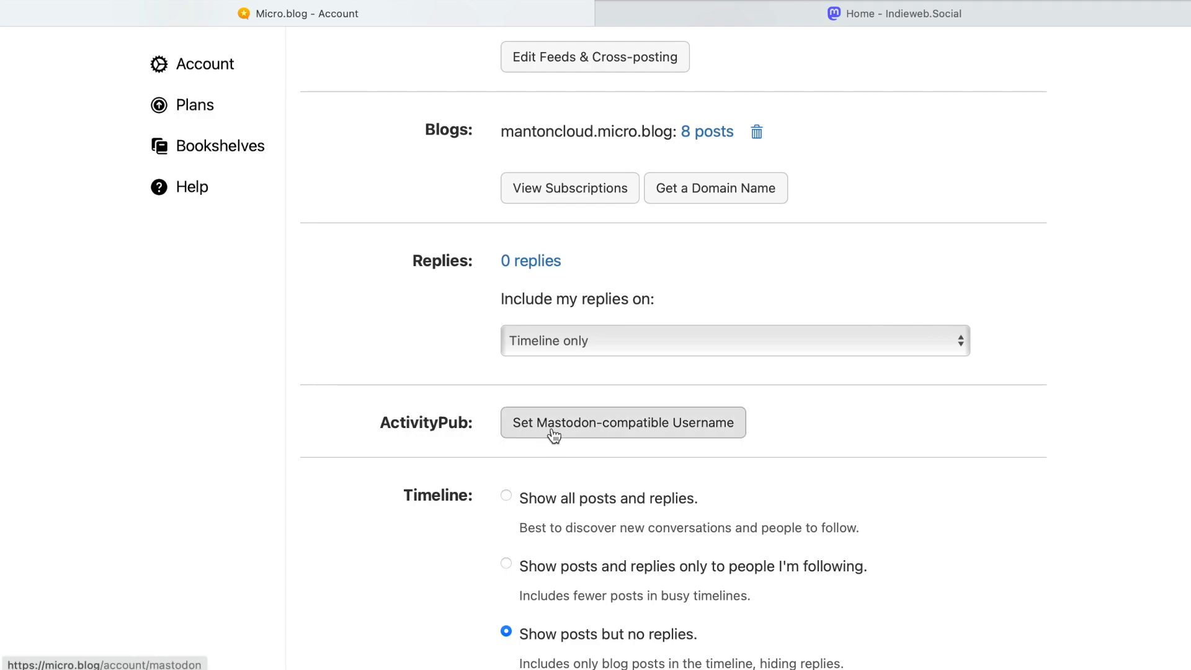
{"action": "mouse_move", "coordinate": [561, 432]}
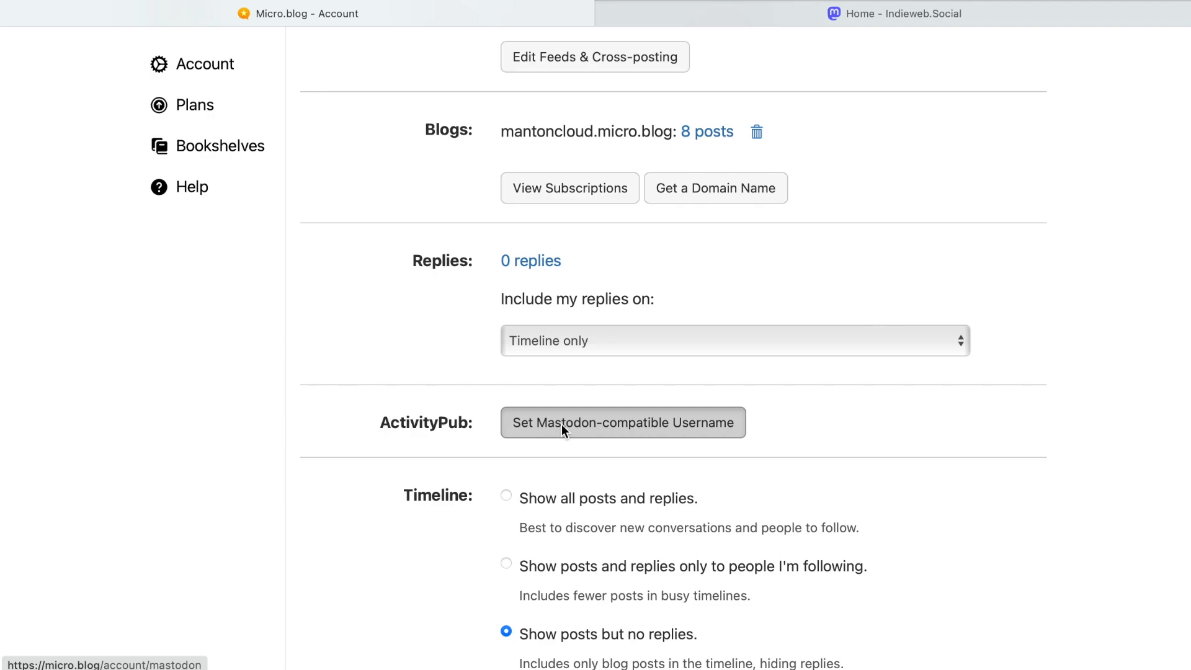
{"action": "left_click", "coordinate": [622, 423]}
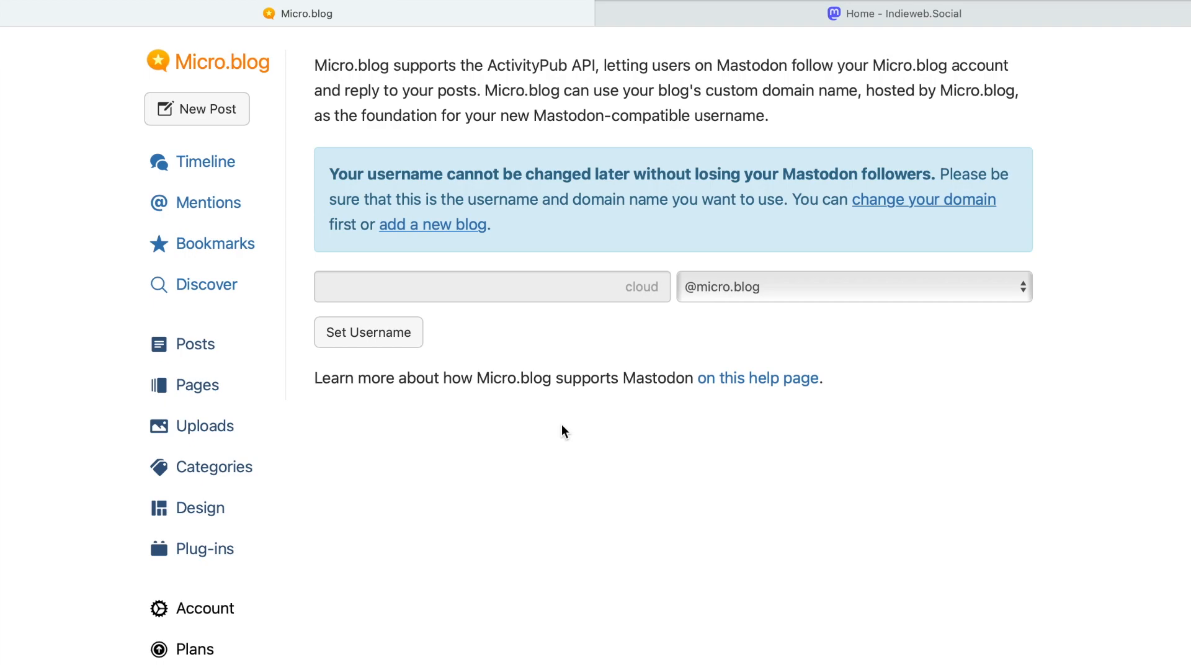
{"action": "mouse_move", "coordinate": [626, 302]}
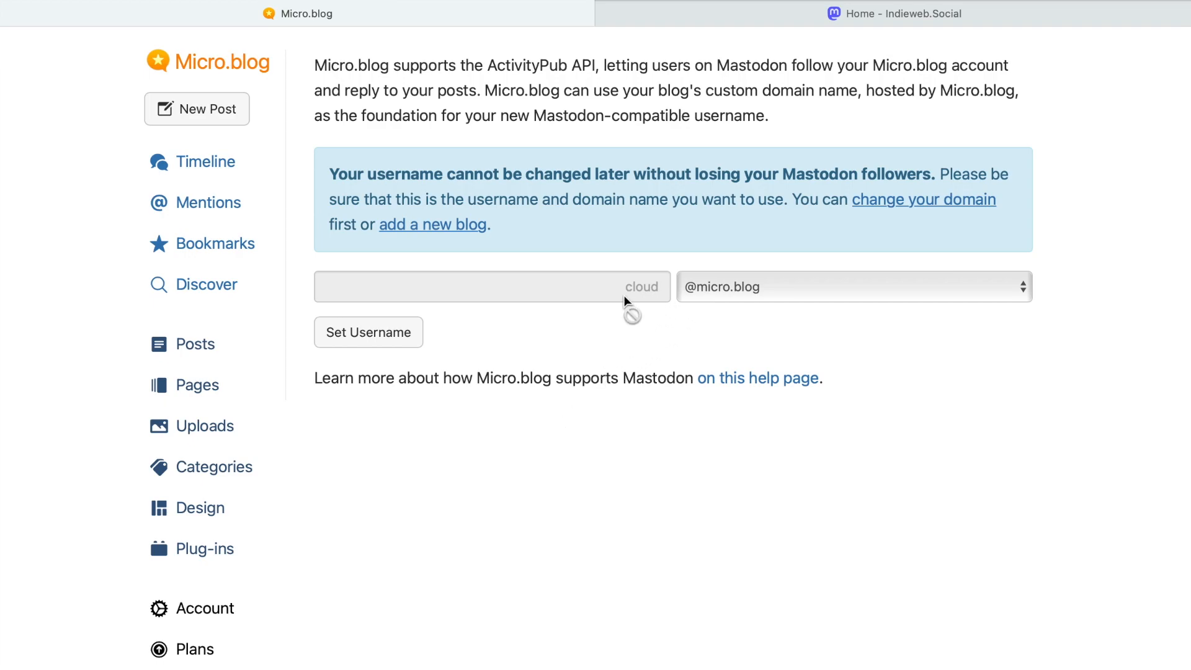
{"action": "mouse_move", "coordinate": [757, 299]}
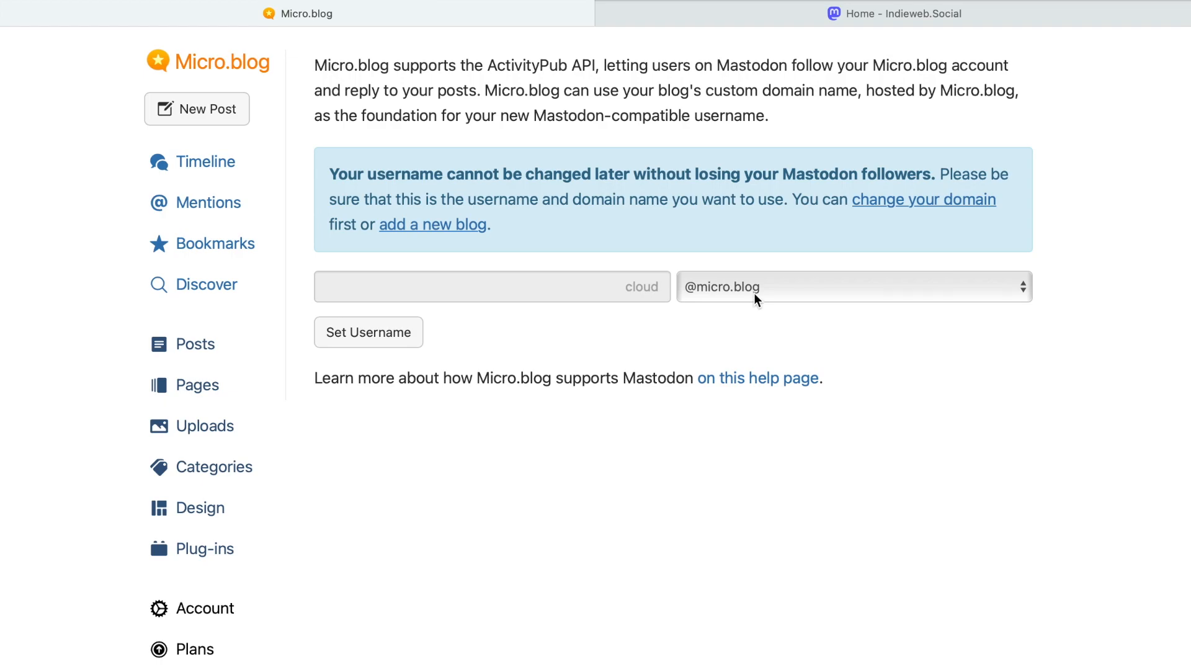
{"action": "left_click", "coordinate": [850, 287]}
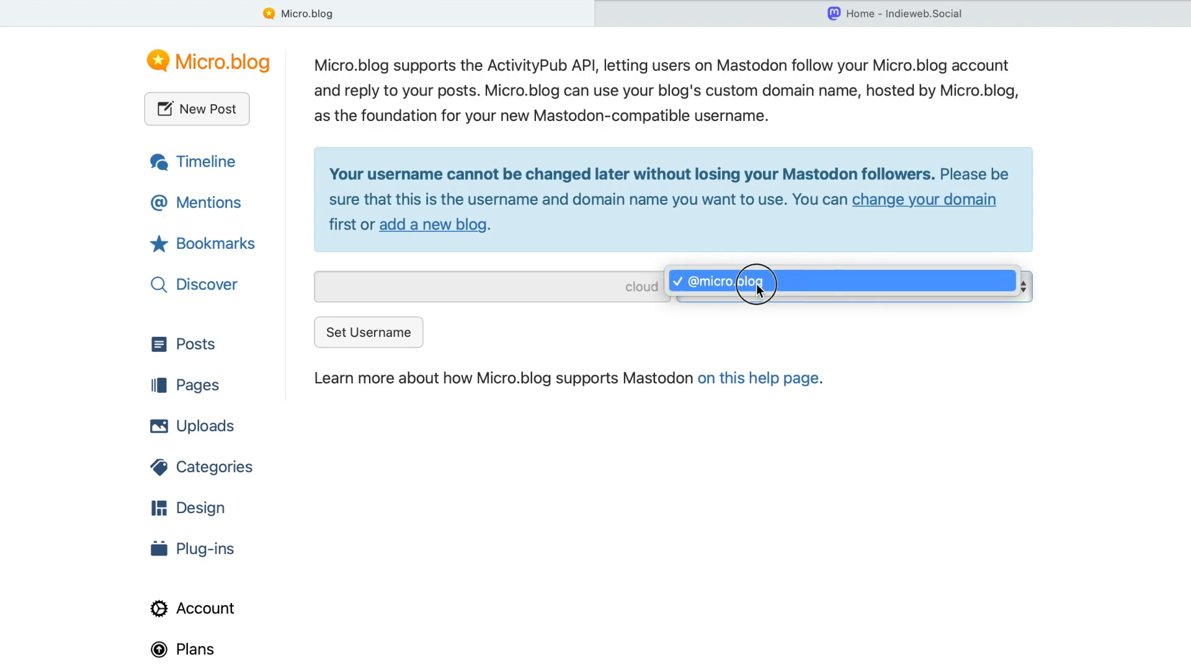
{"action": "mouse_move", "coordinate": [759, 297]}
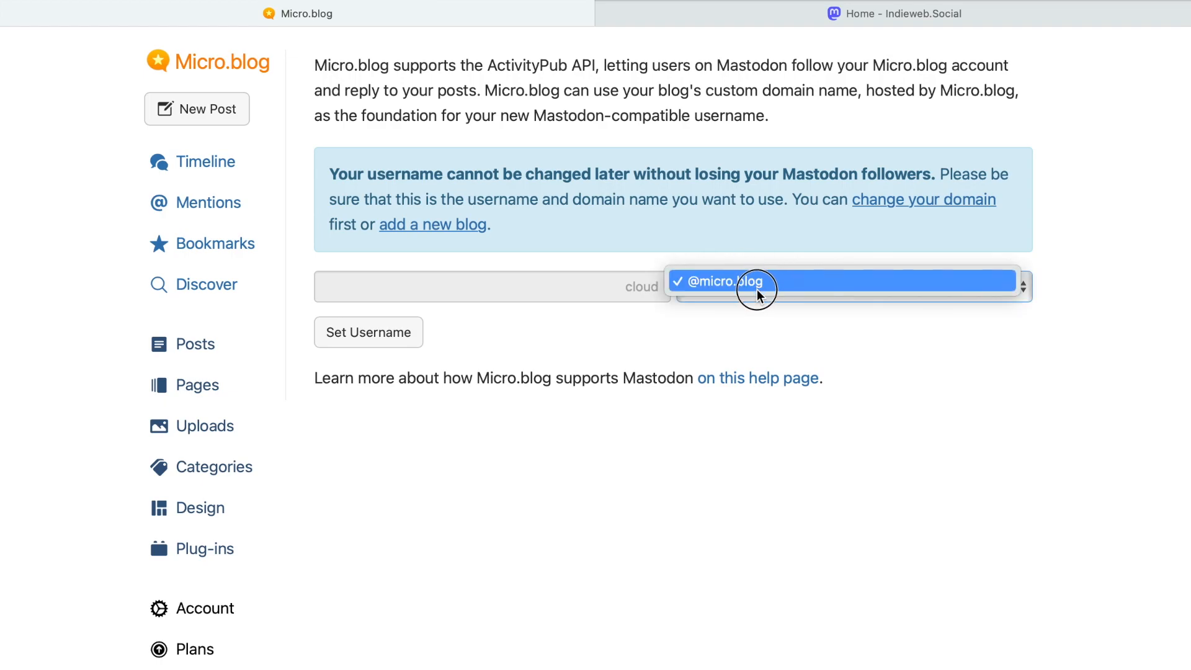
{"action": "left_click", "coordinate": [754, 281]}
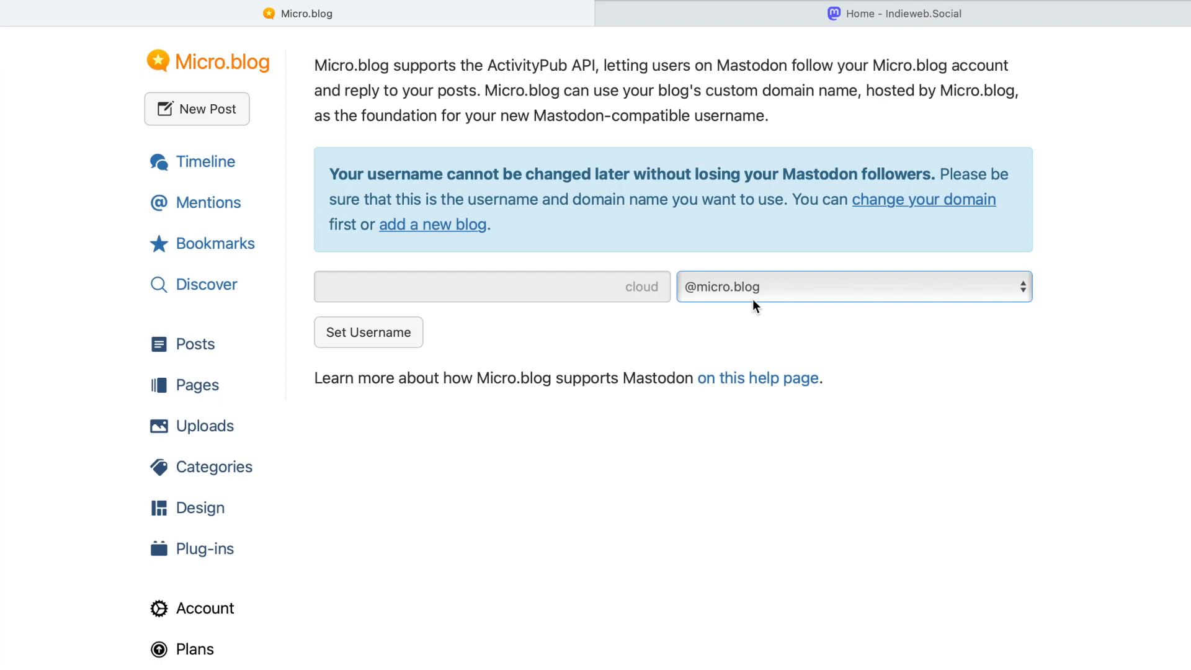
{"action": "mouse_move", "coordinate": [690, 302]}
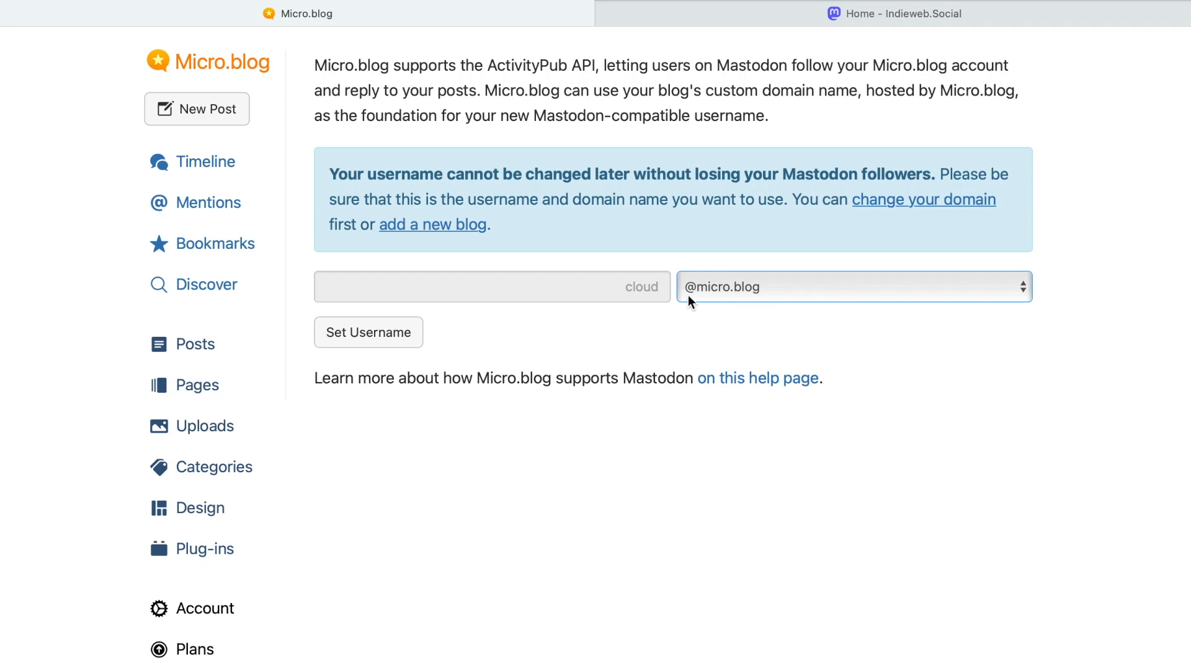
{"action": "left_click", "coordinate": [852, 286]}
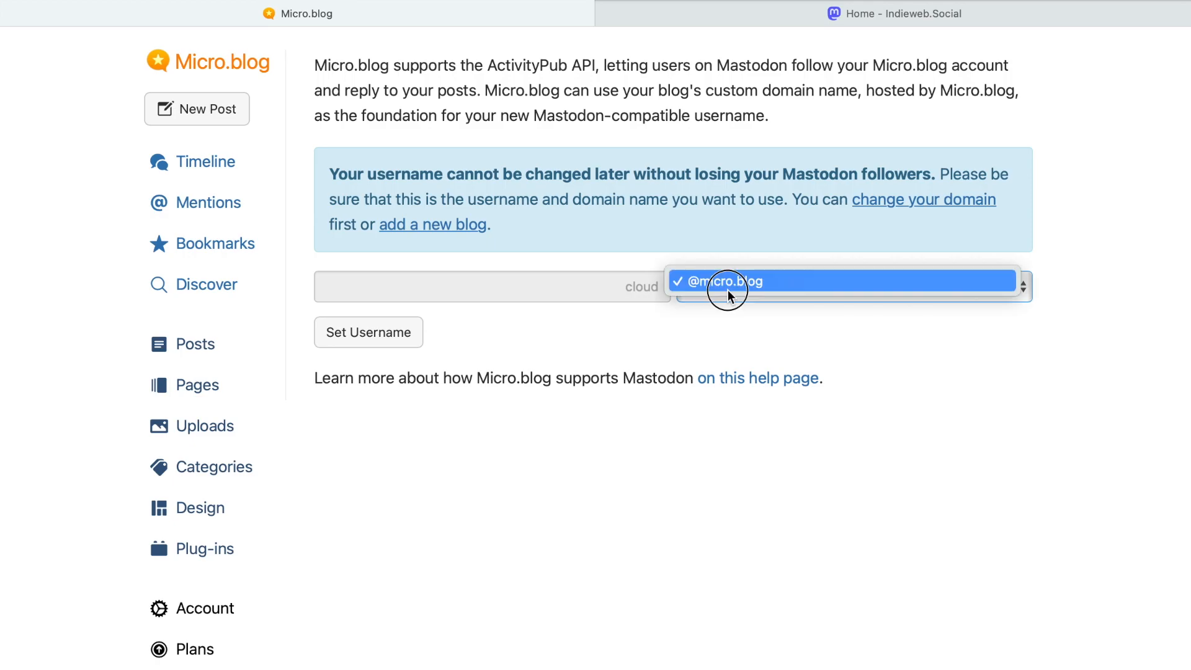
{"action": "left_click", "coordinate": [725, 281]}
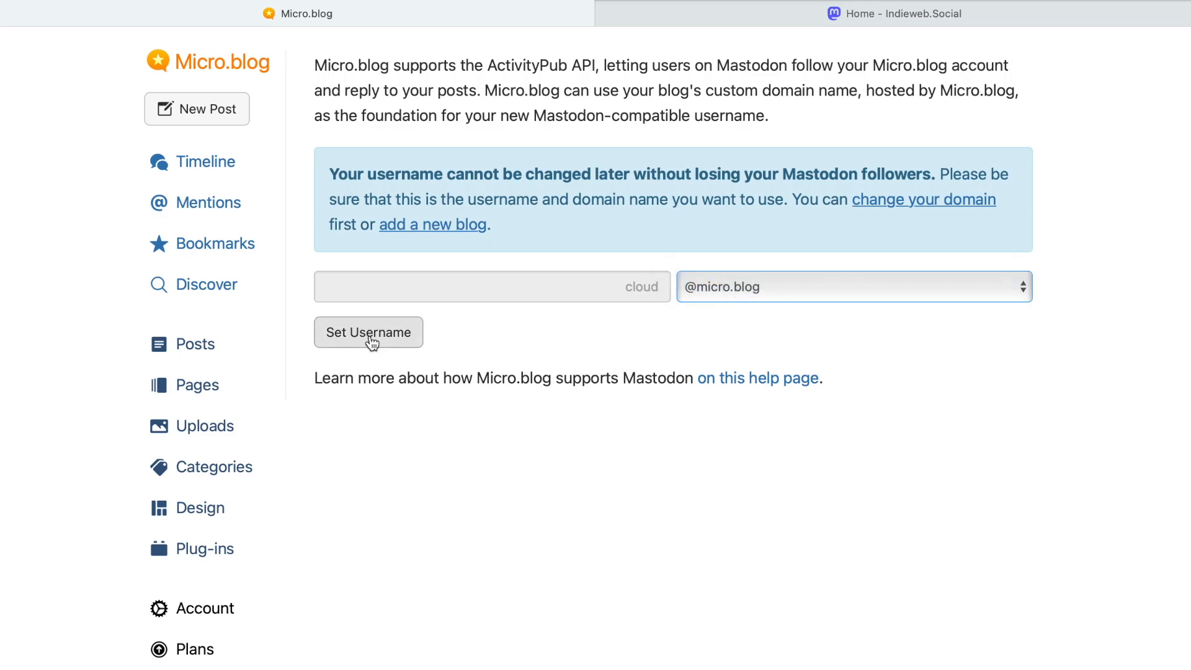
{"action": "left_click", "coordinate": [368, 332]}
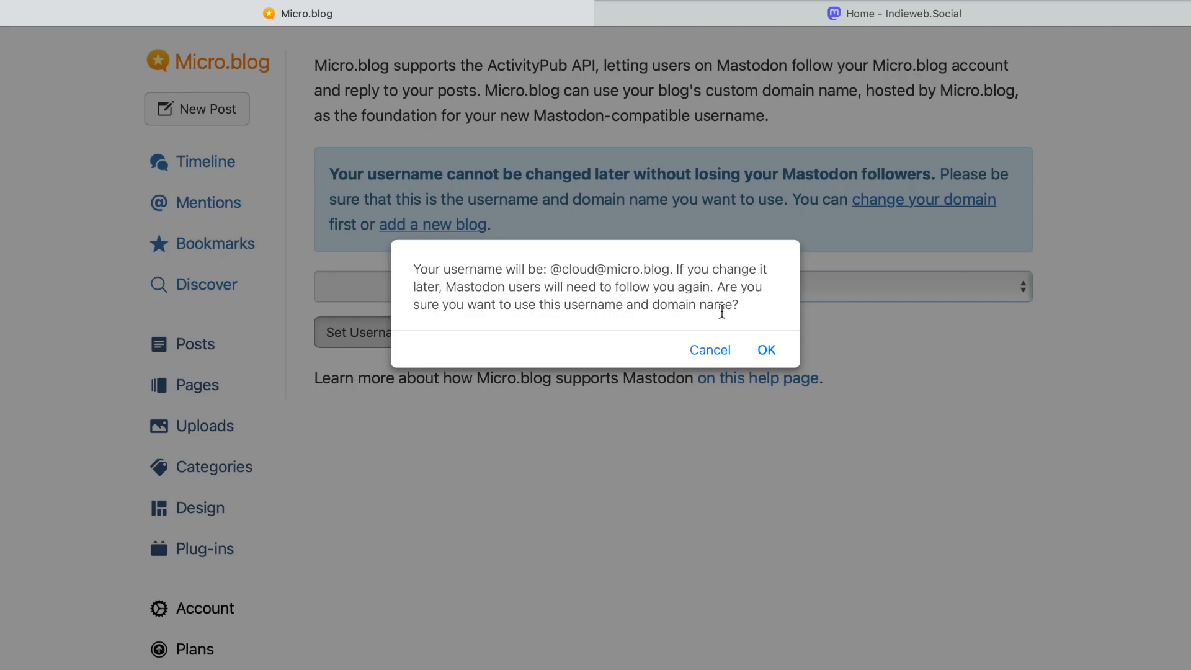
{"action": "left_click", "coordinate": [765, 350]}
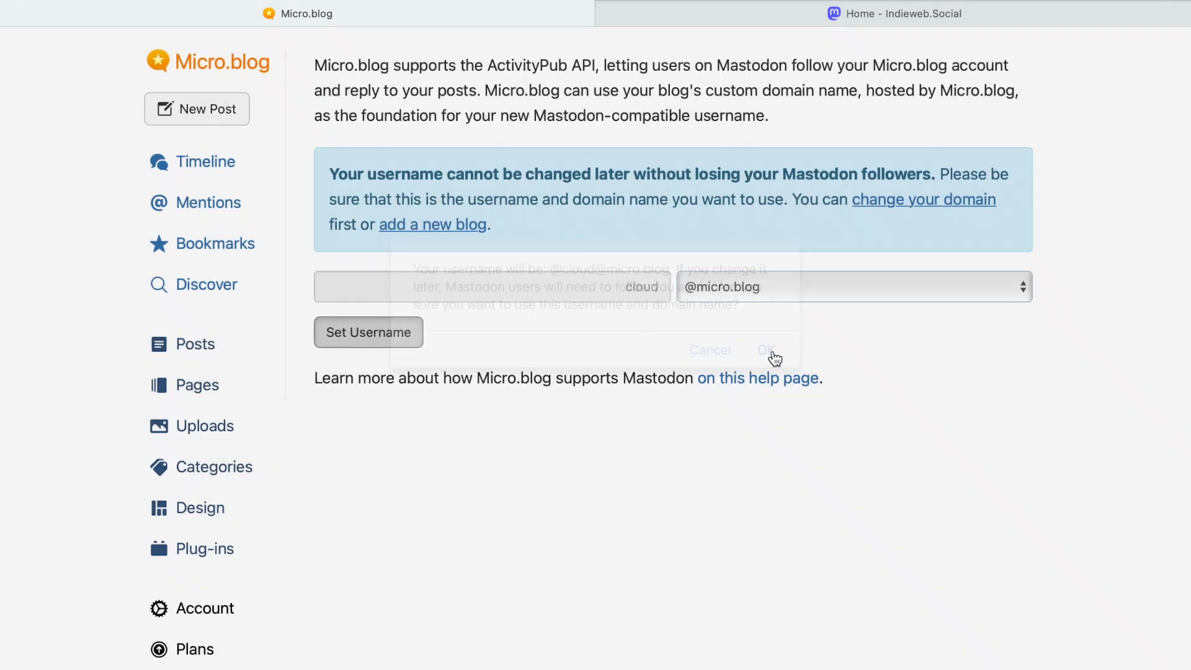
{"action": "left_click", "coordinate": [765, 349]}
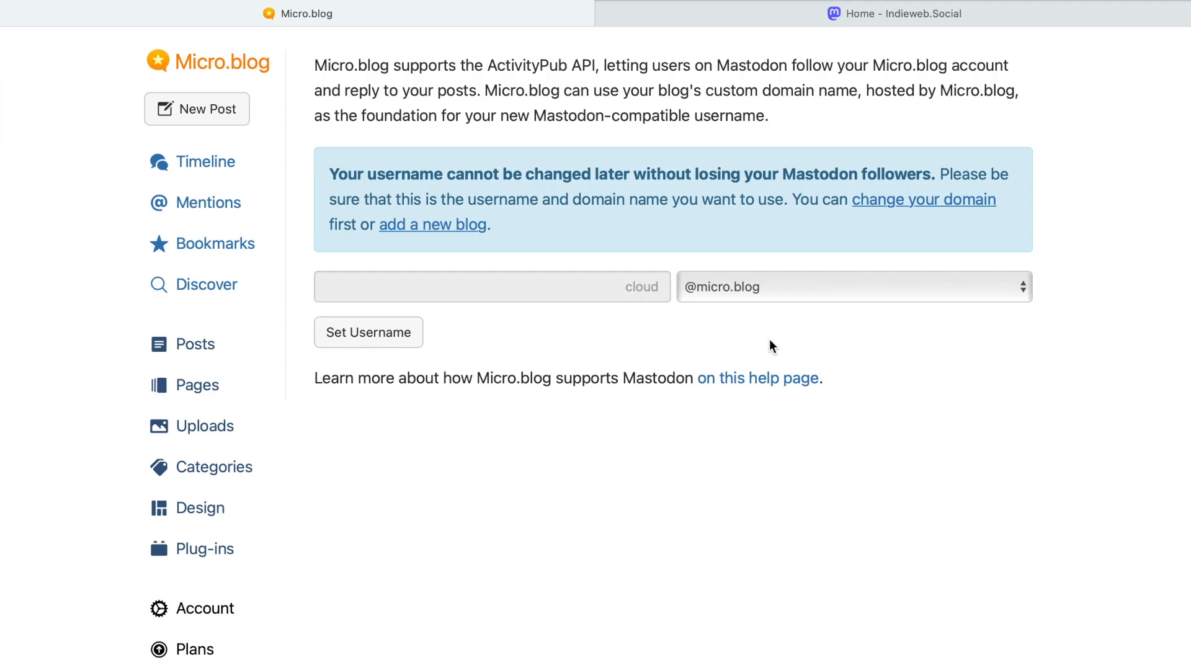
{"action": "left_click", "coordinate": [368, 332]}
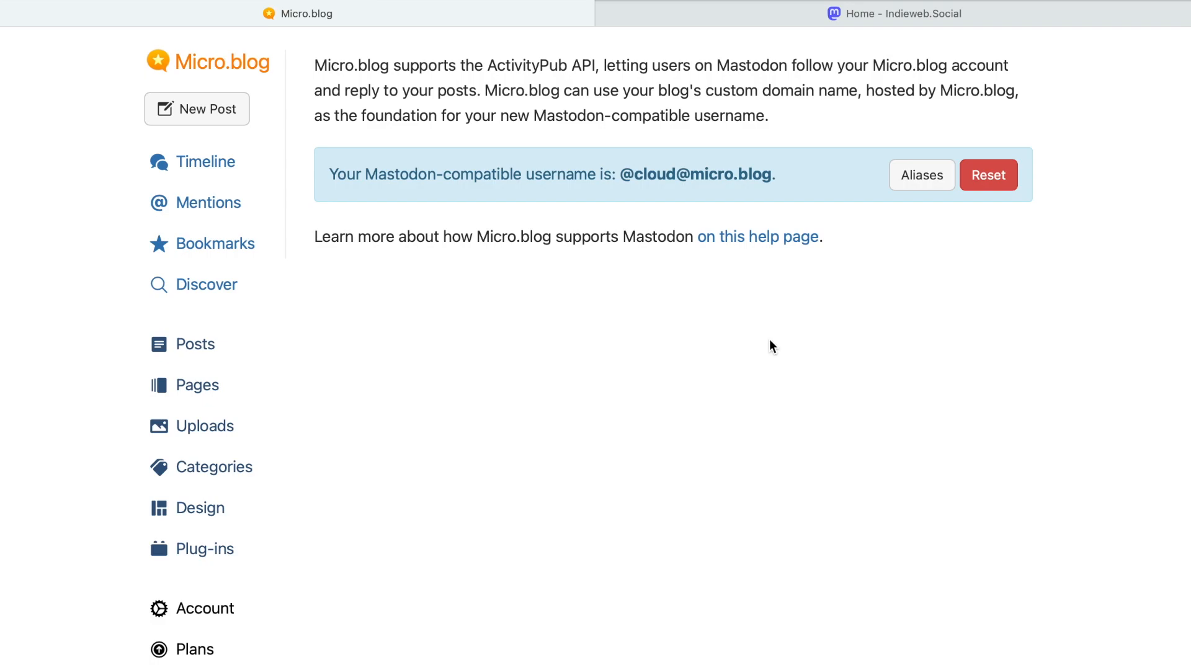
{"action": "mouse_move", "coordinate": [739, 323]}
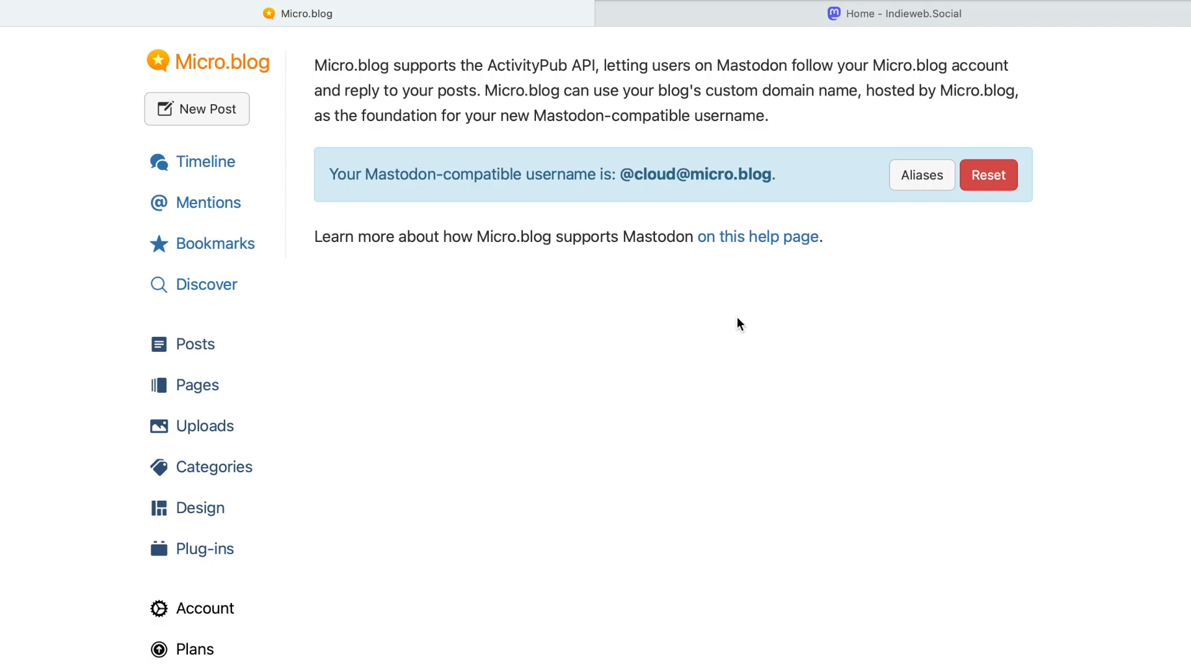
{"action": "mouse_move", "coordinate": [676, 207]}
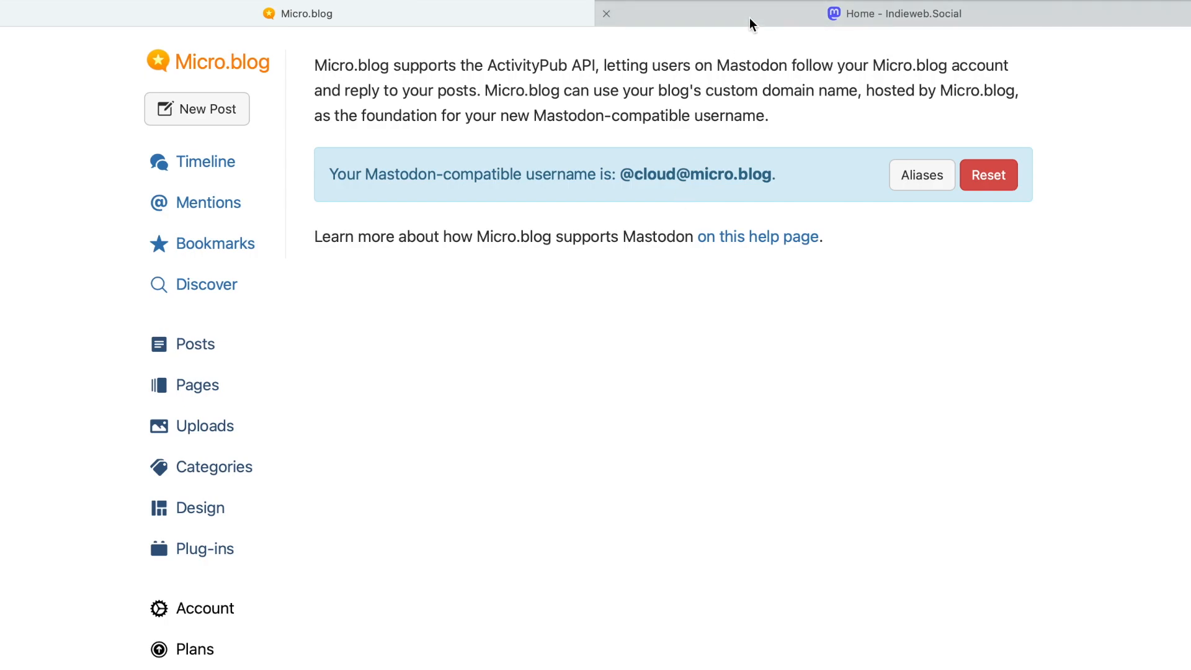
{"action": "left_click", "coordinate": [894, 13]}
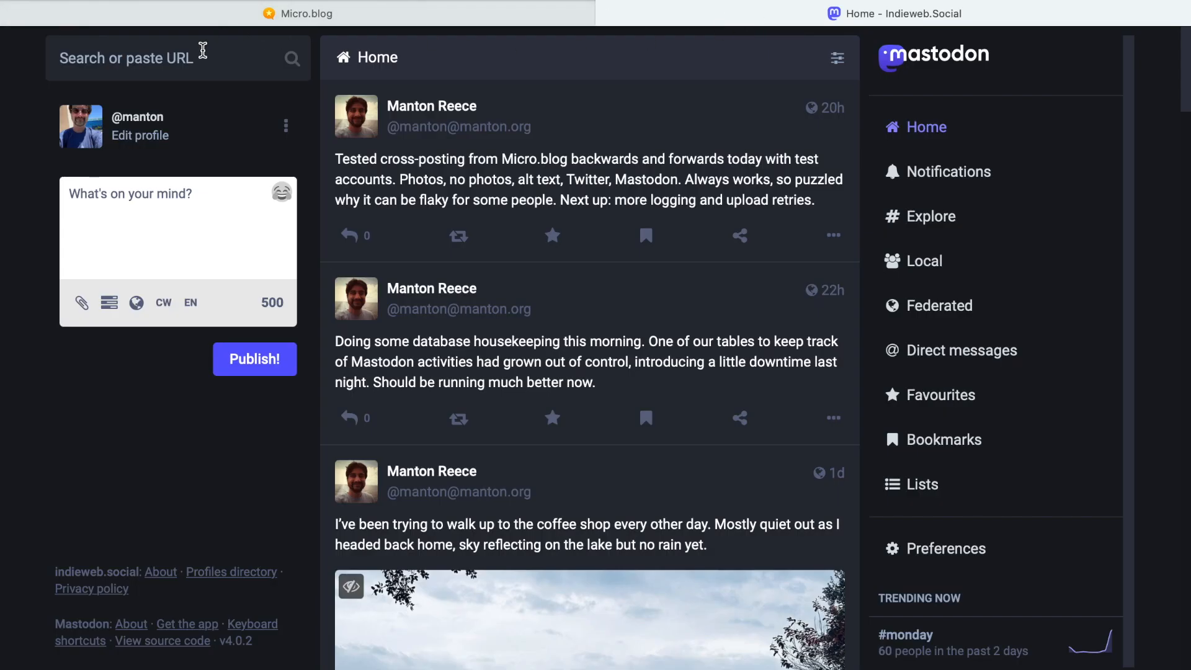
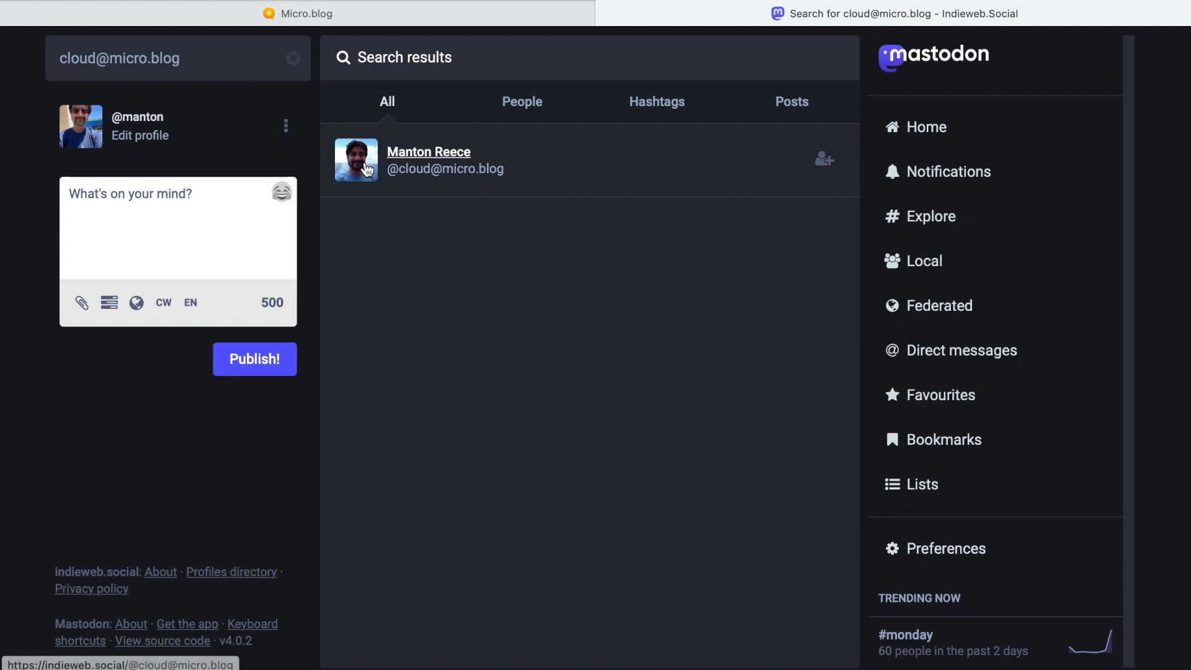
{"action": "mouse_move", "coordinate": [371, 225]}
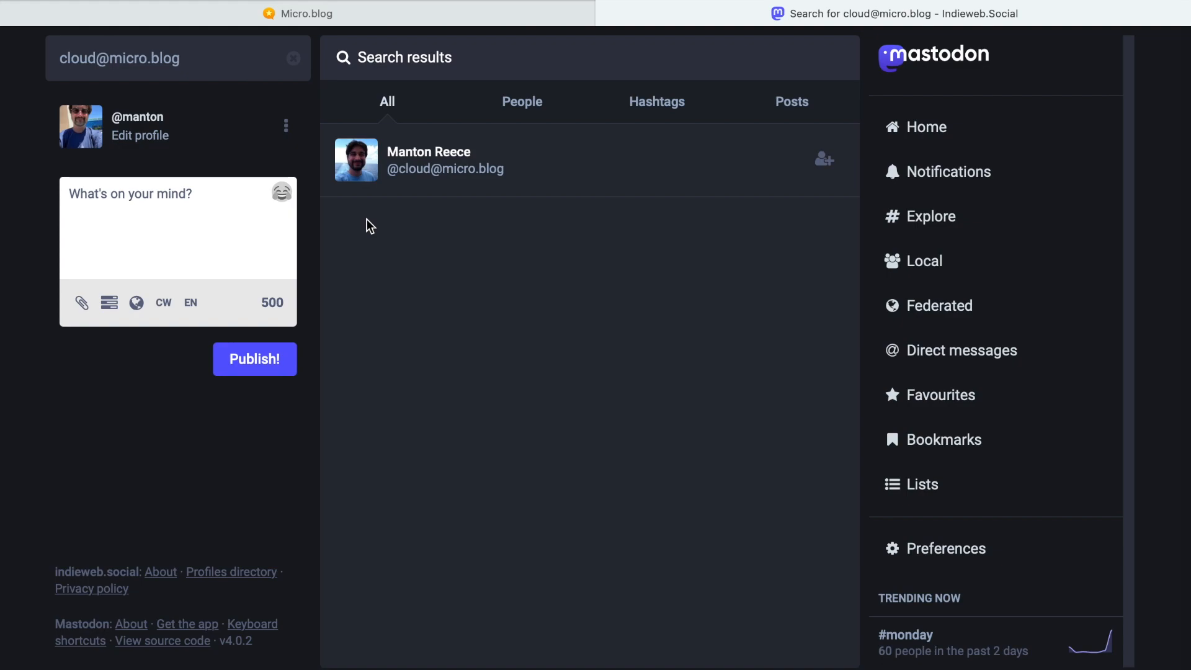
{"action": "mouse_move", "coordinate": [501, 382]}
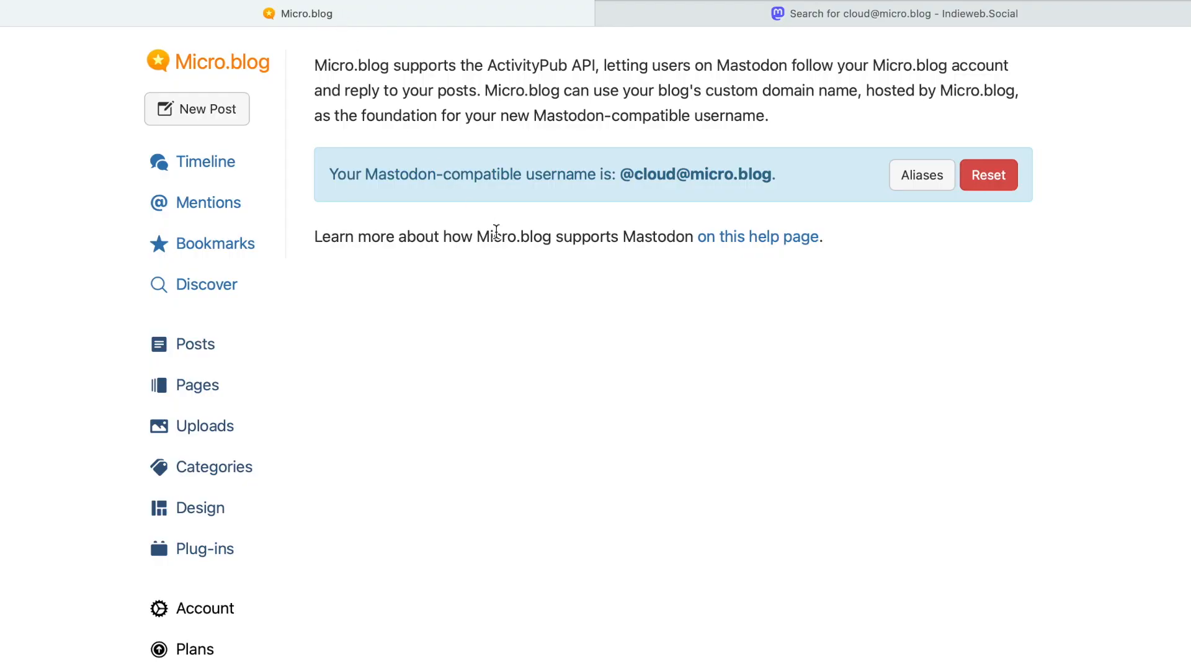
{"action": "left_click", "coordinate": [207, 284]}
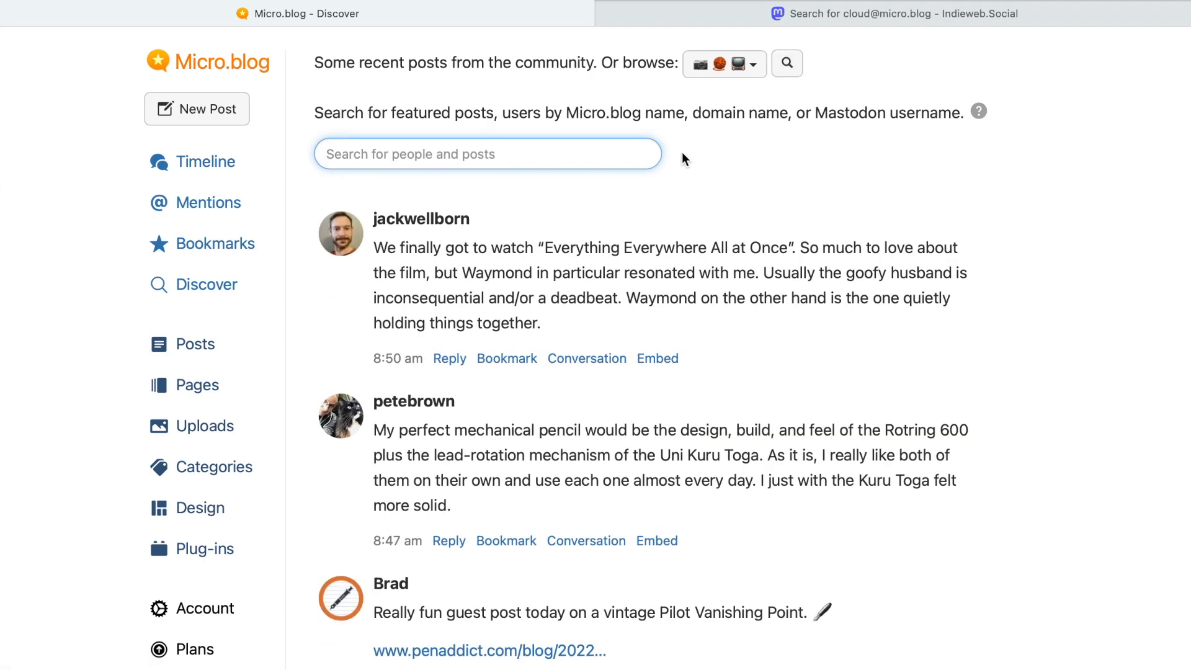
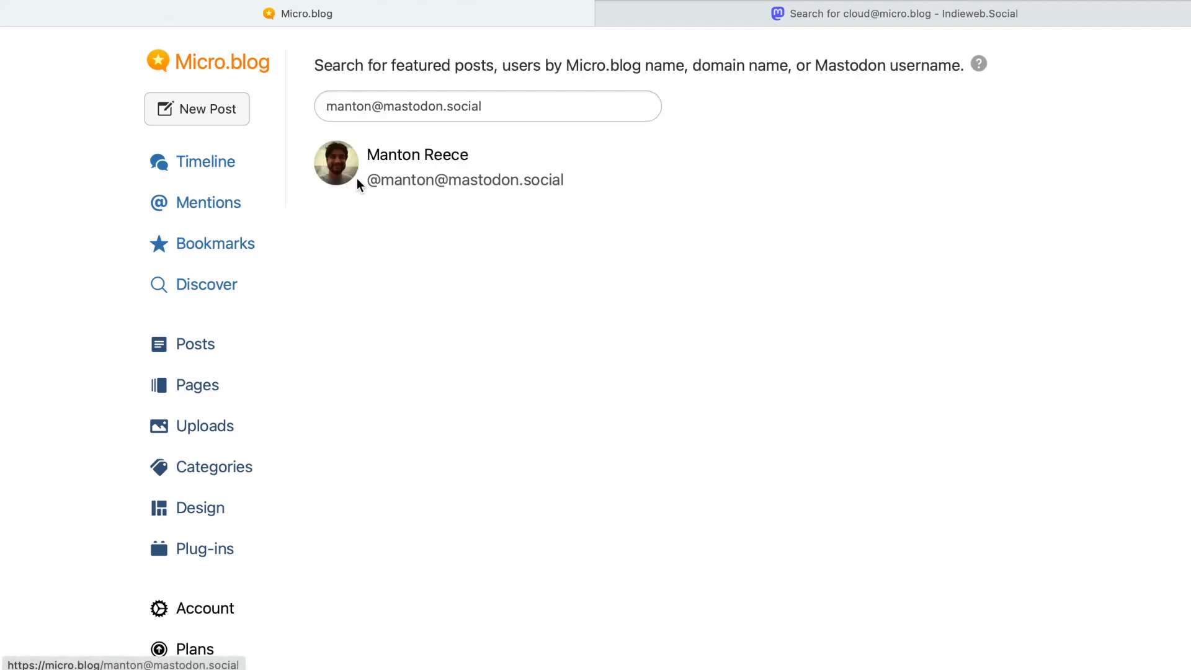
{"action": "mouse_move", "coordinate": [334, 173]}
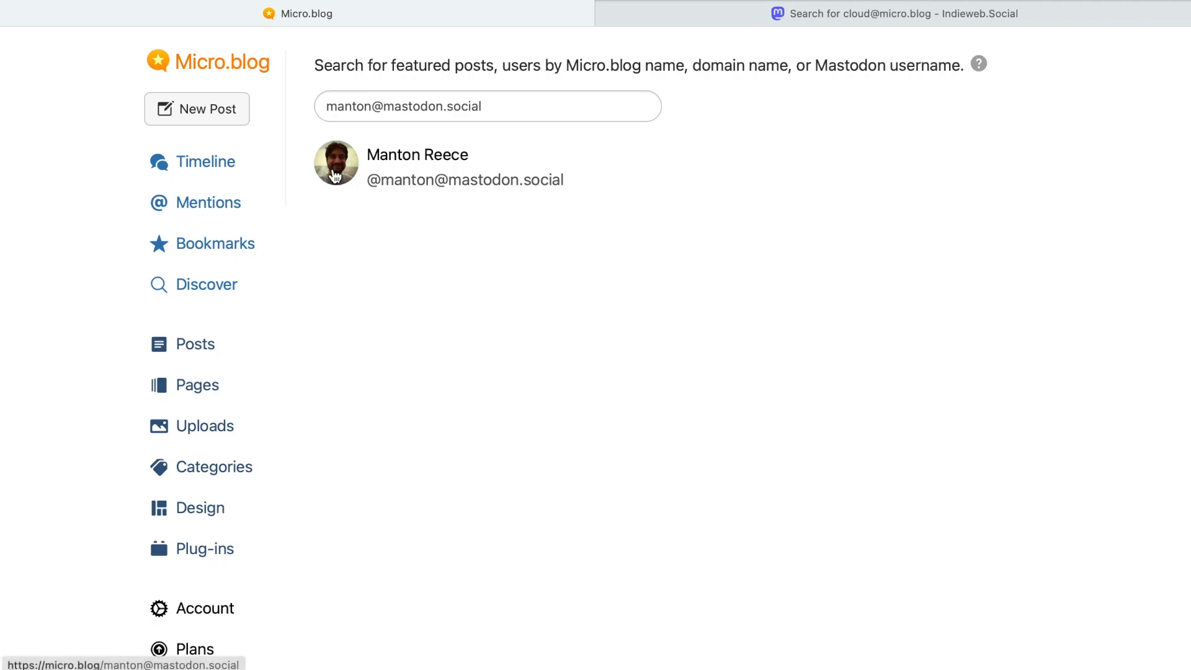
{"action": "mouse_move", "coordinate": [353, 210]}
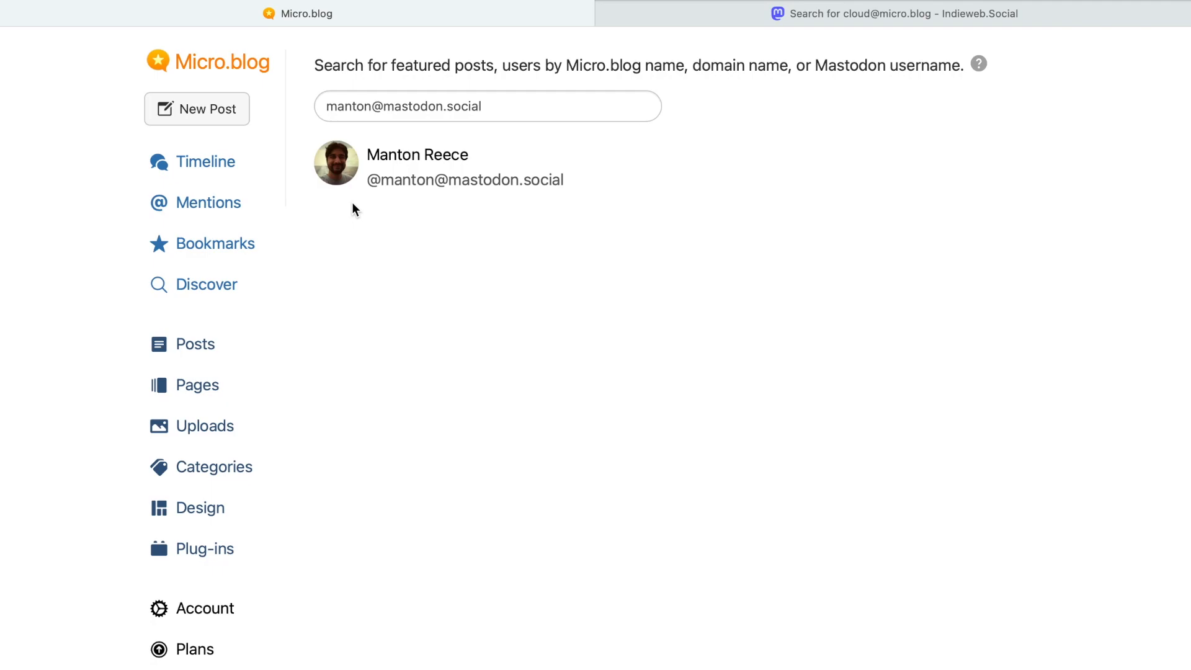
{"action": "mouse_move", "coordinate": [204, 548]}
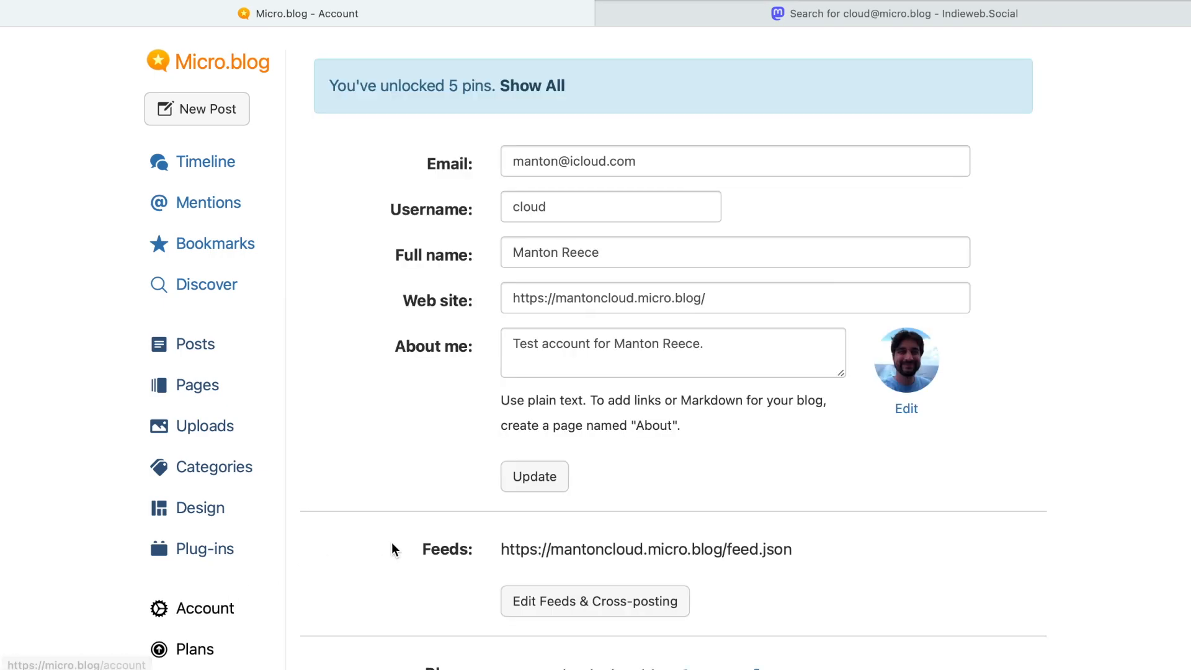
Step: Open Edit Feeds & Cross-posting from the Account page
{"action": "scroll", "scroll_direction": "down", "scroll_amount": 3}
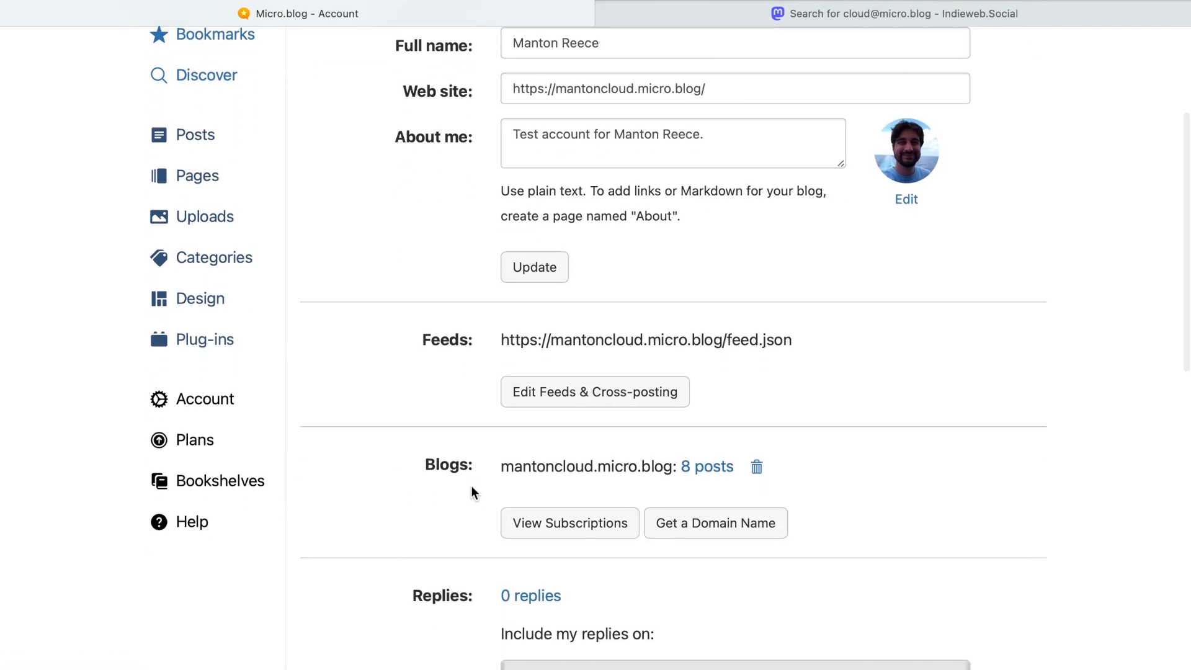
{"action": "left_click", "coordinate": [594, 392]}
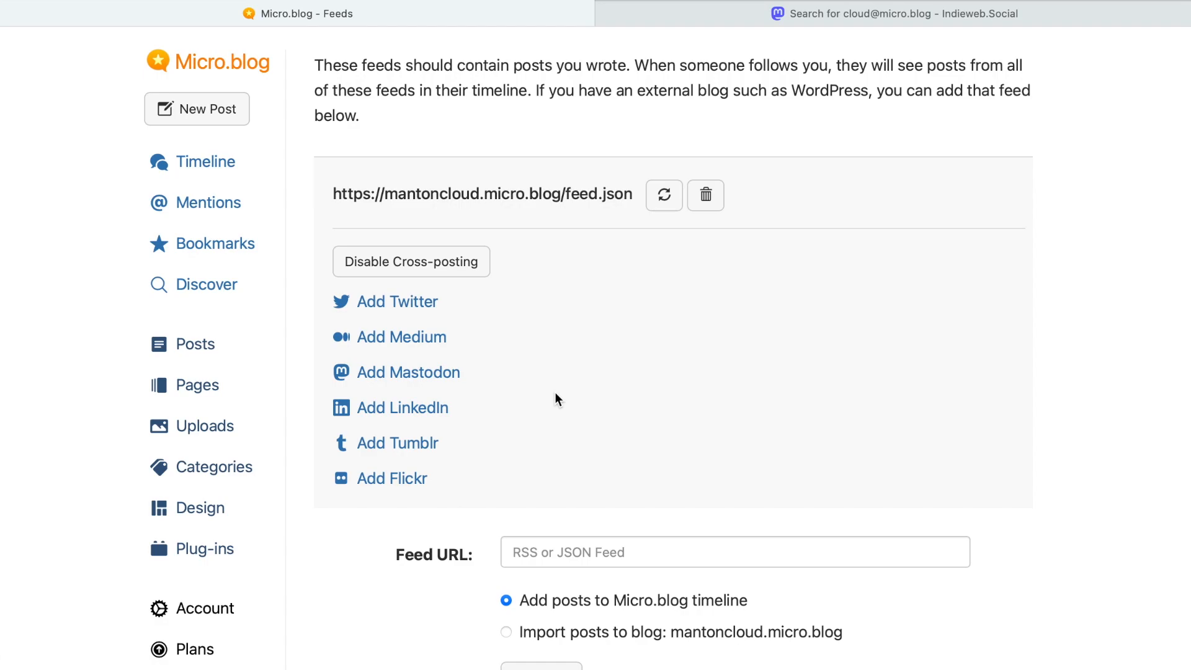
{"action": "mouse_move", "coordinate": [401, 337]}
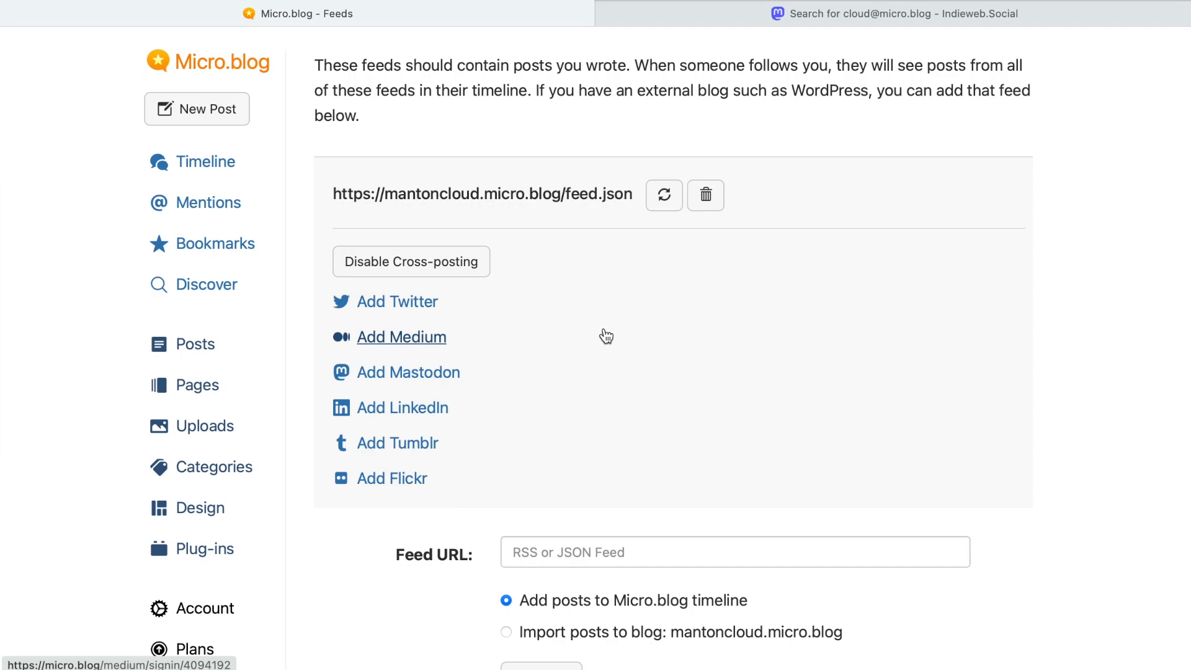
{"action": "mouse_move", "coordinate": [594, 328]}
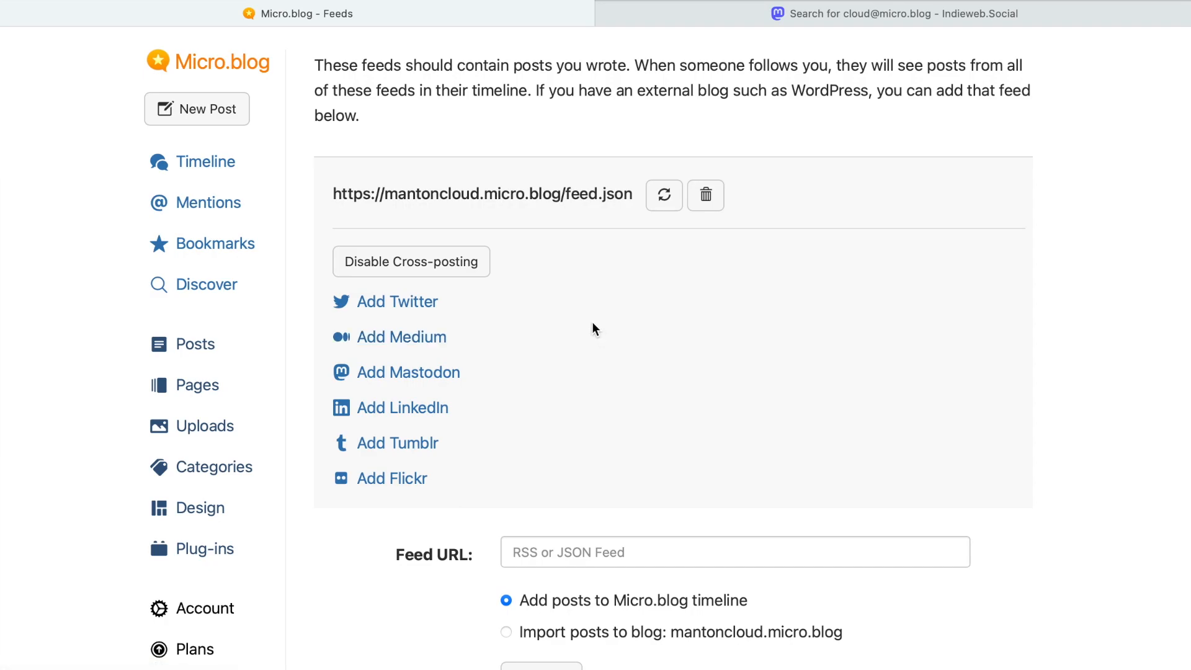
{"action": "mouse_move", "coordinate": [592, 295]}
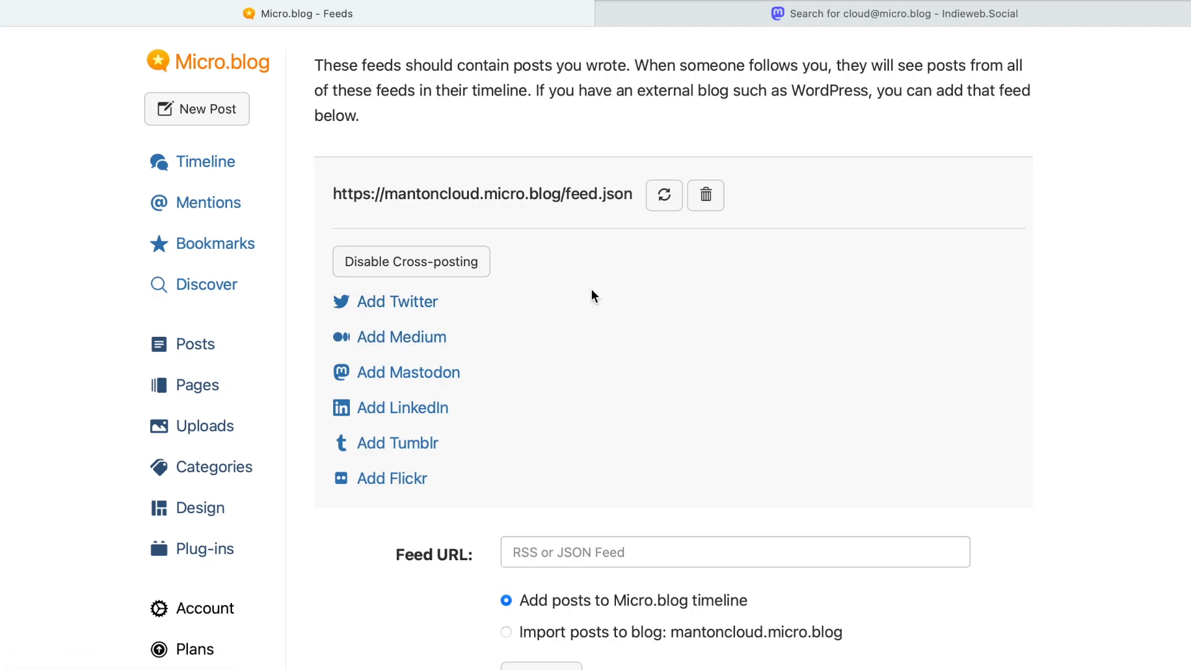
{"action": "mouse_move", "coordinate": [397, 302]}
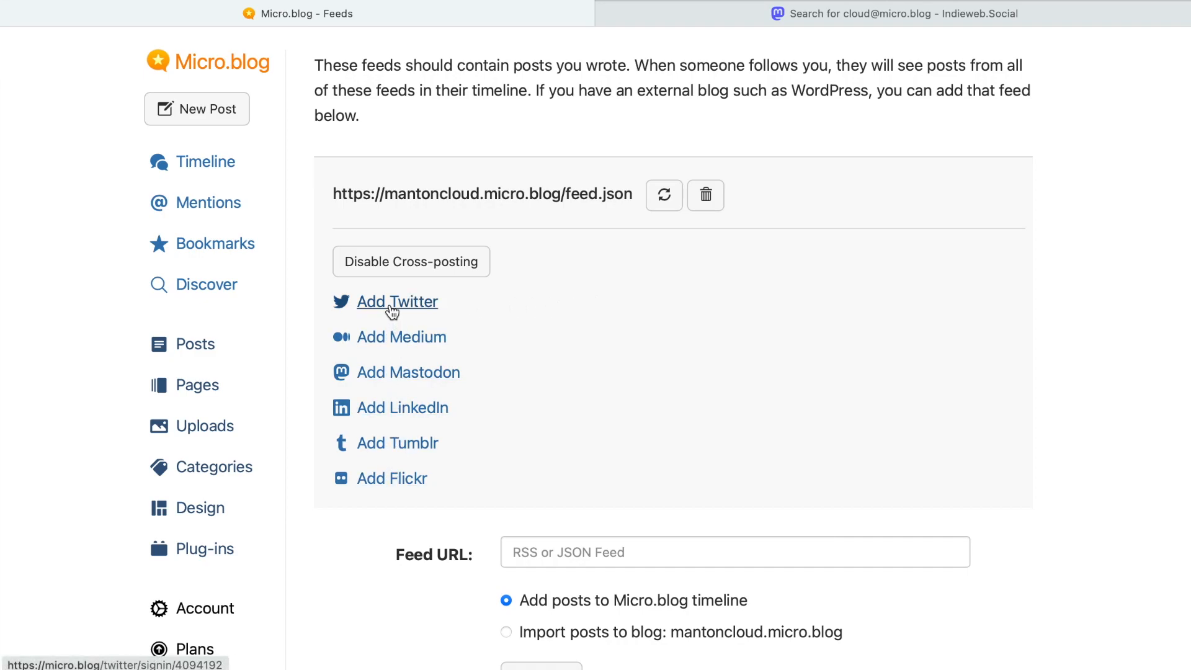
{"action": "mouse_move", "coordinate": [407, 372]}
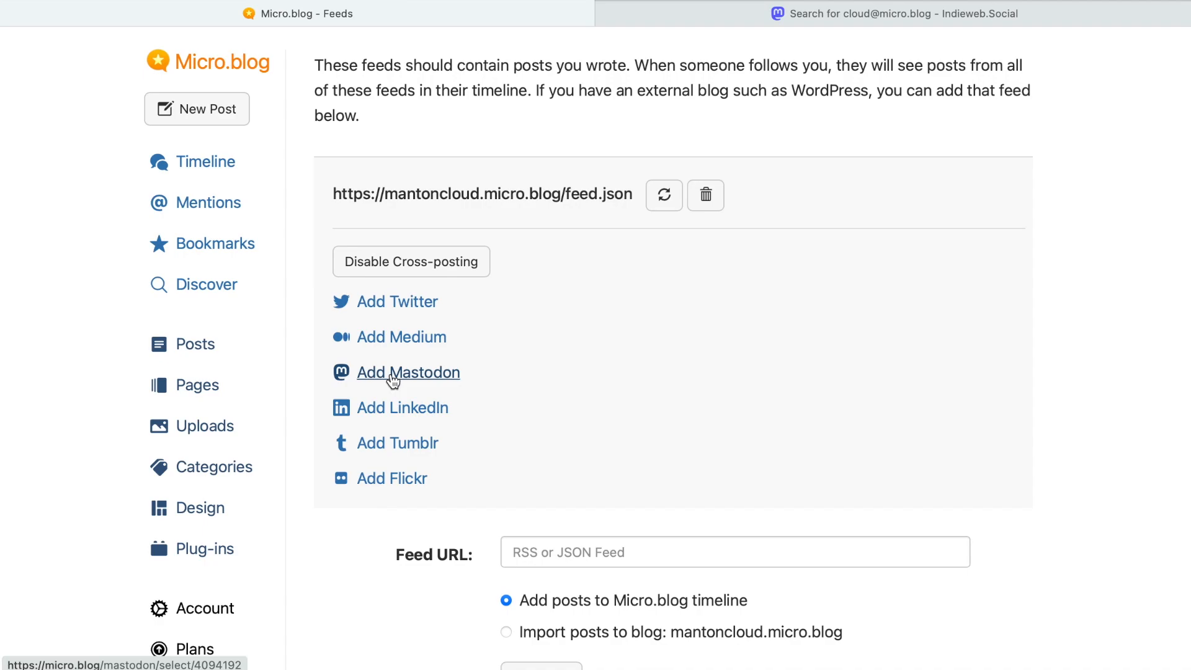
{"action": "mouse_move", "coordinate": [578, 390]}
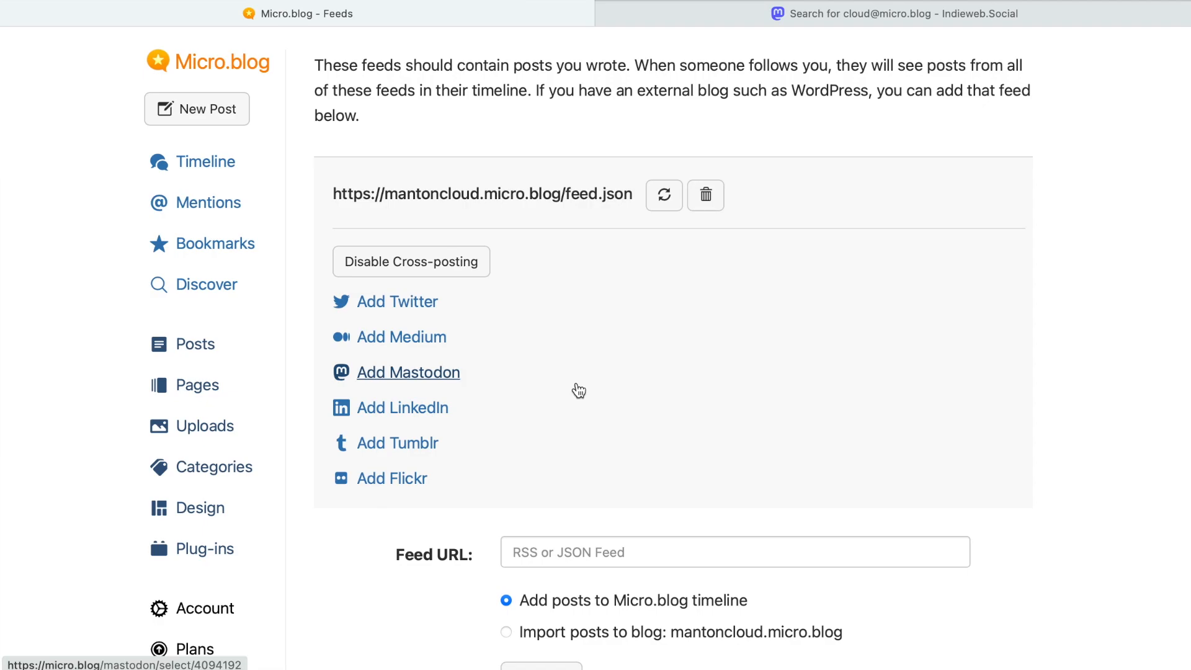
{"action": "mouse_move", "coordinate": [668, 357]}
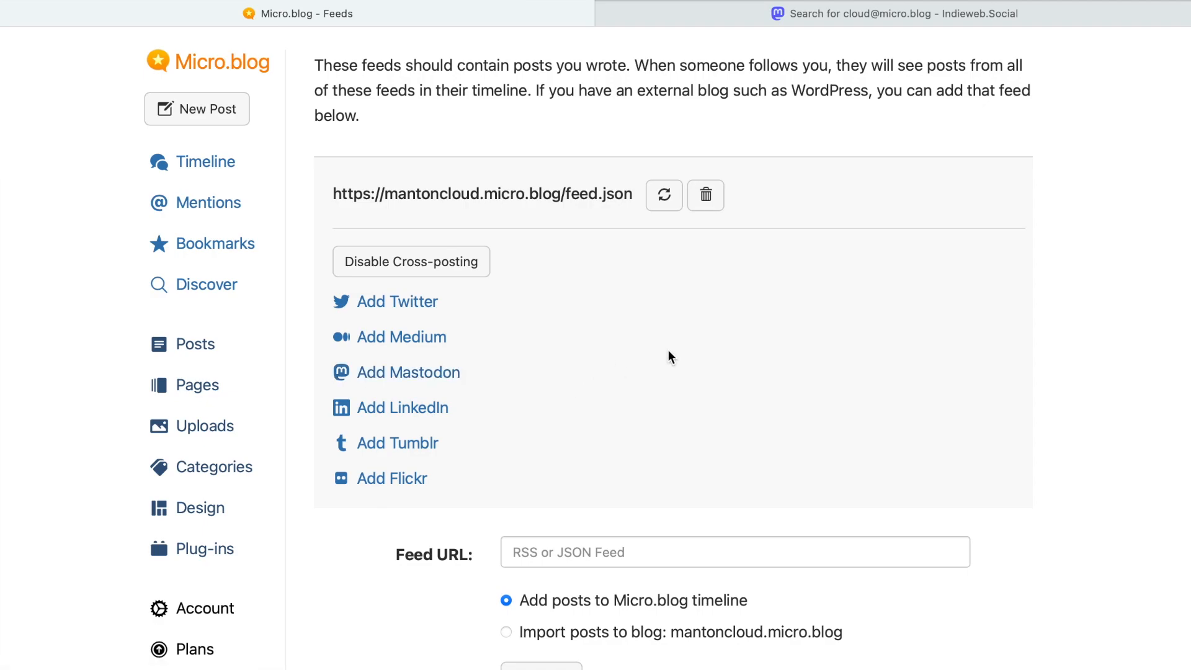